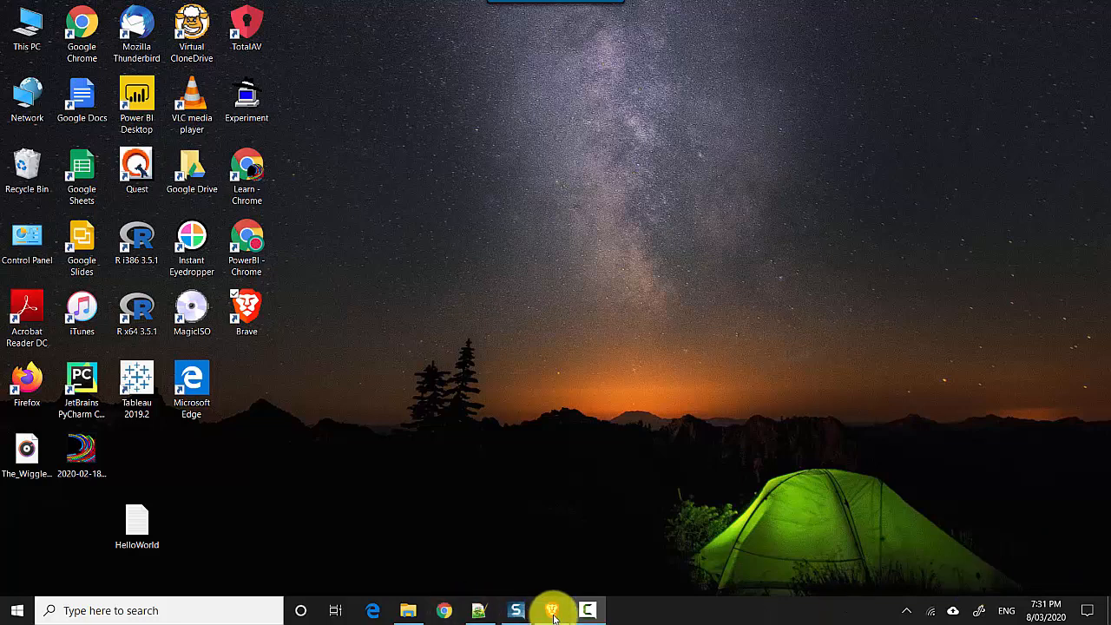
- Open the ConfigureDashboard dashboard from the Dashboards list in My workspace
{"action": "left_click", "coordinate": [554, 608]}
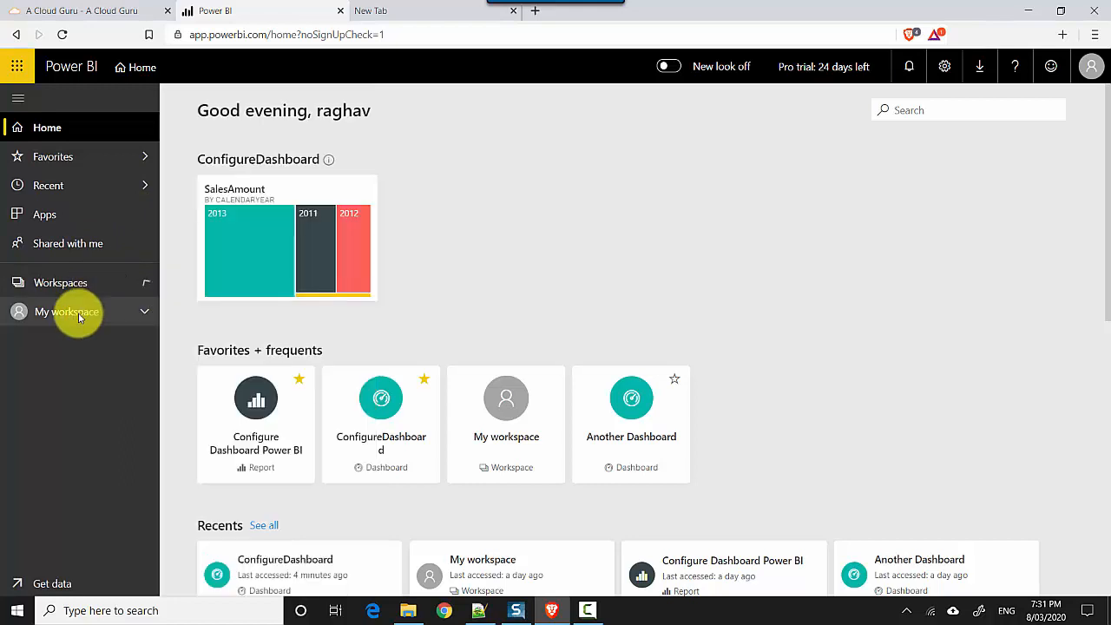
{"action": "left_click", "coordinate": [66, 313]}
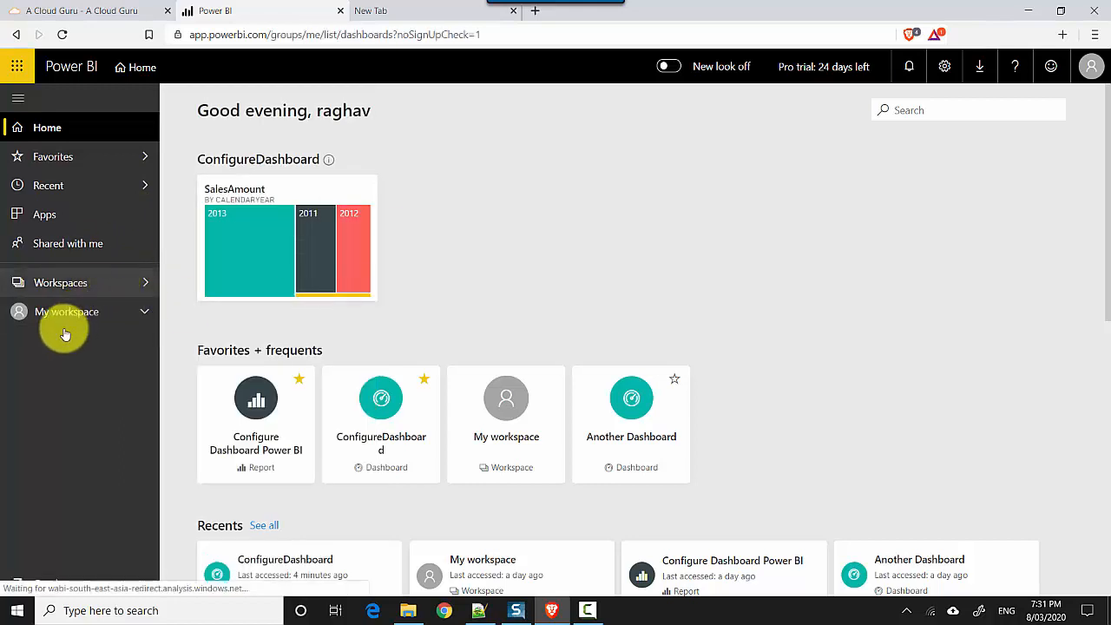
{"action": "left_click", "coordinate": [66, 311]}
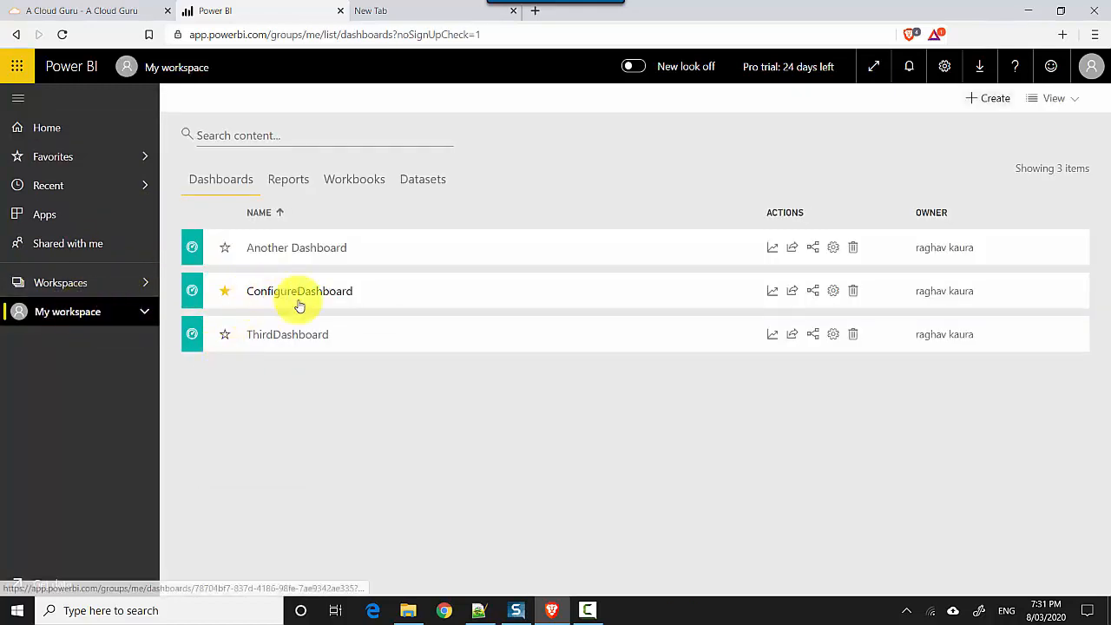
{"action": "left_click", "coordinate": [299, 291]}
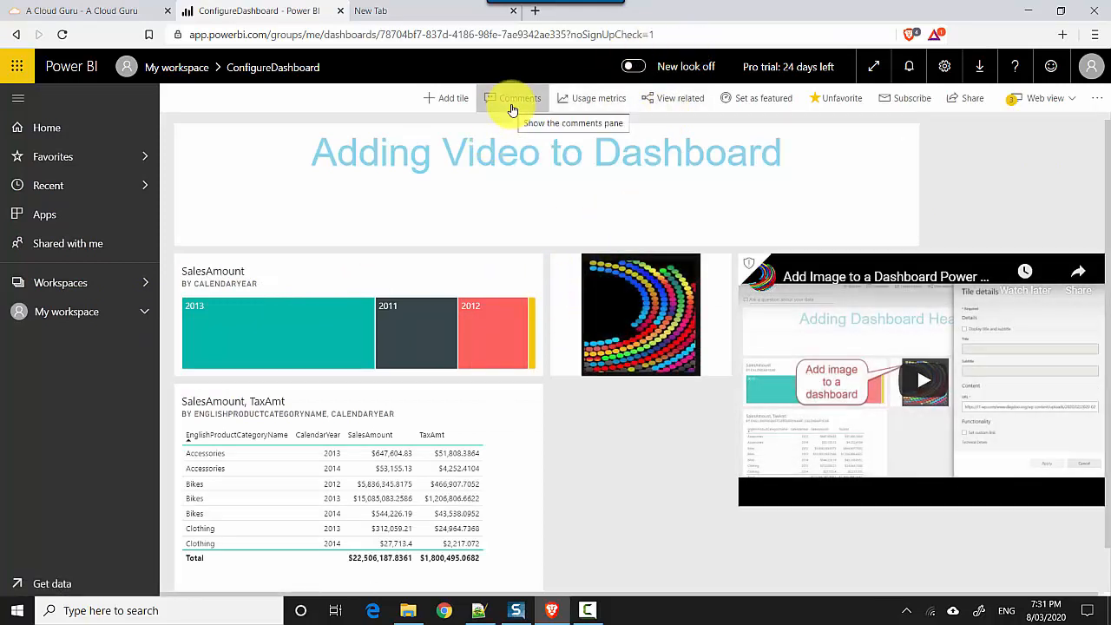
- Post the comment "Remove the video please." in the dashboard's Comments pane
{"action": "left_click", "coordinate": [521, 97]}
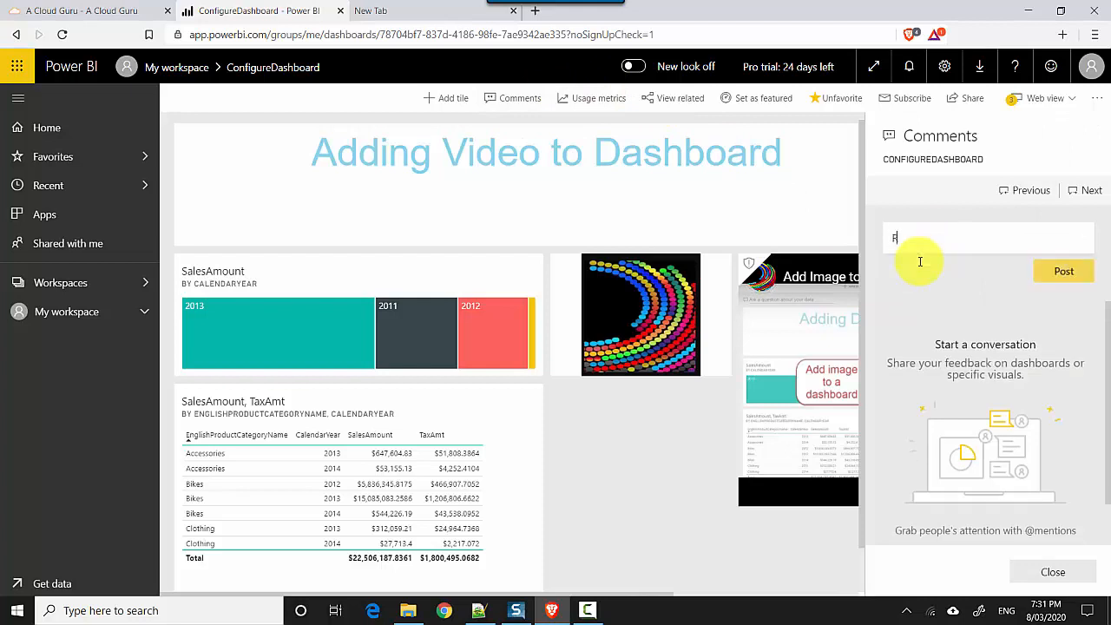
{"action": "type", "text": "Remove the video please"}
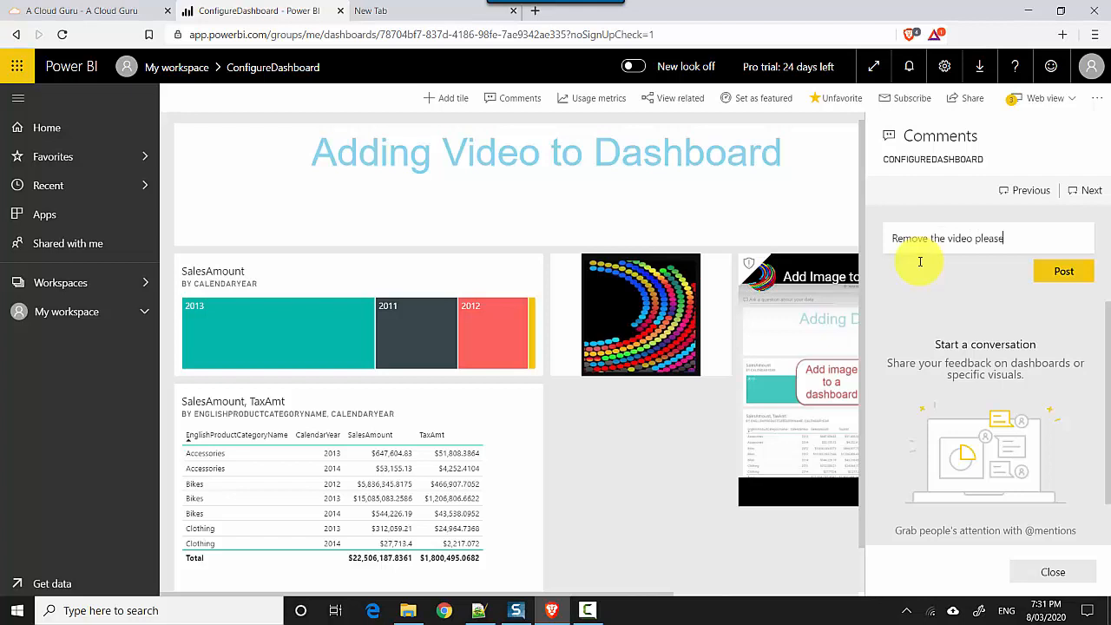
{"action": "mouse_move", "coordinate": [944, 313]}
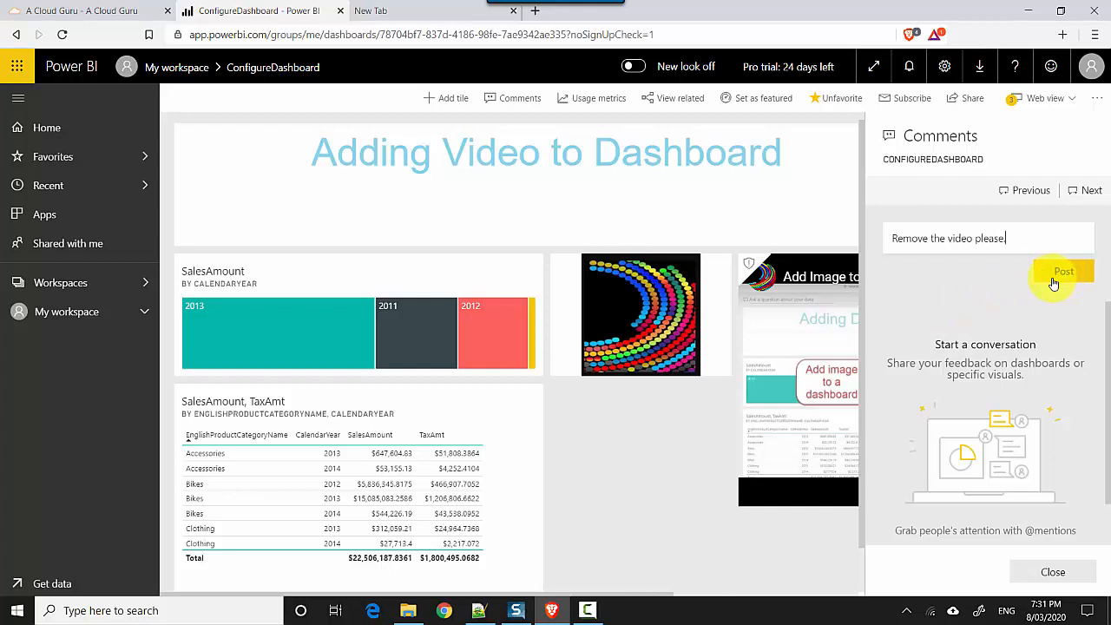
{"action": "left_click", "coordinate": [1063, 271]}
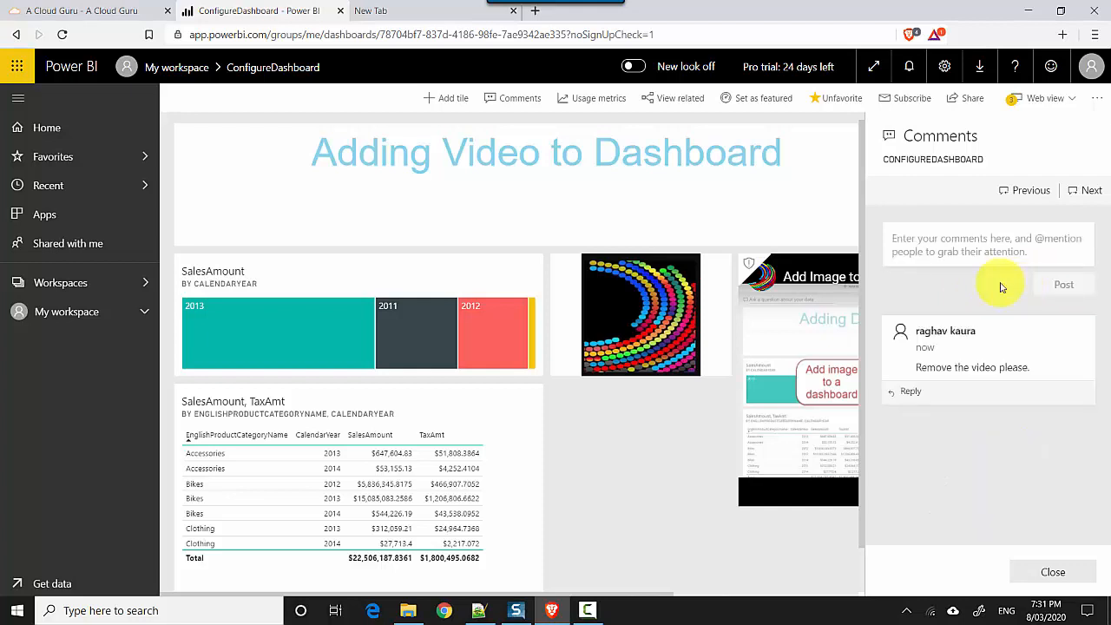
{"action": "mouse_move", "coordinate": [910, 396]}
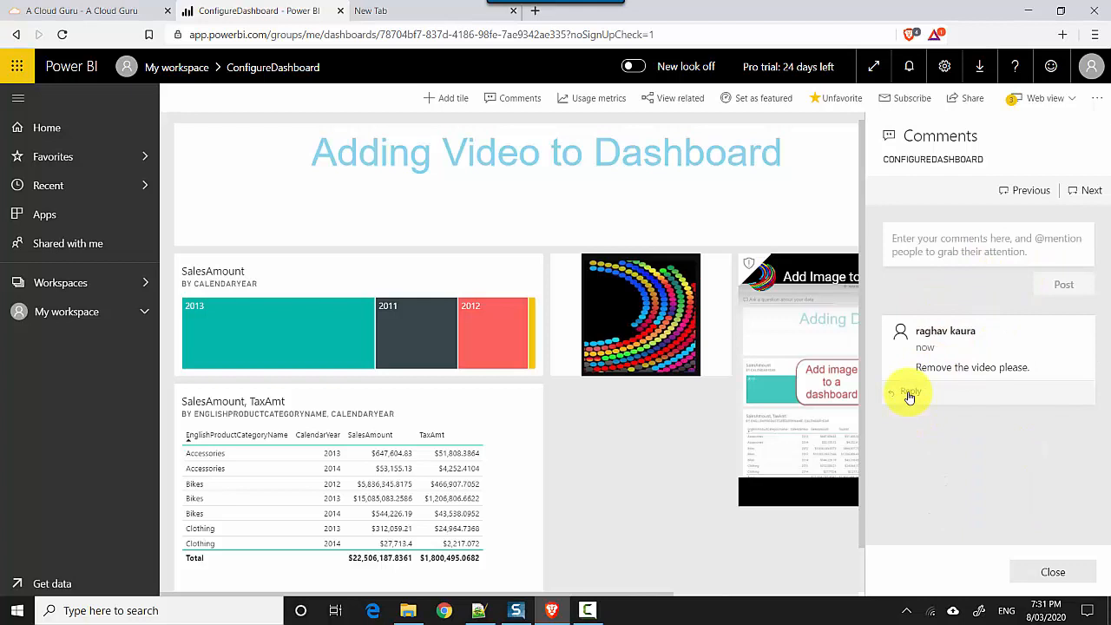
- Reply "The video looks good" under the "Remove the video please." comment
{"action": "left_click", "coordinate": [910, 393]}
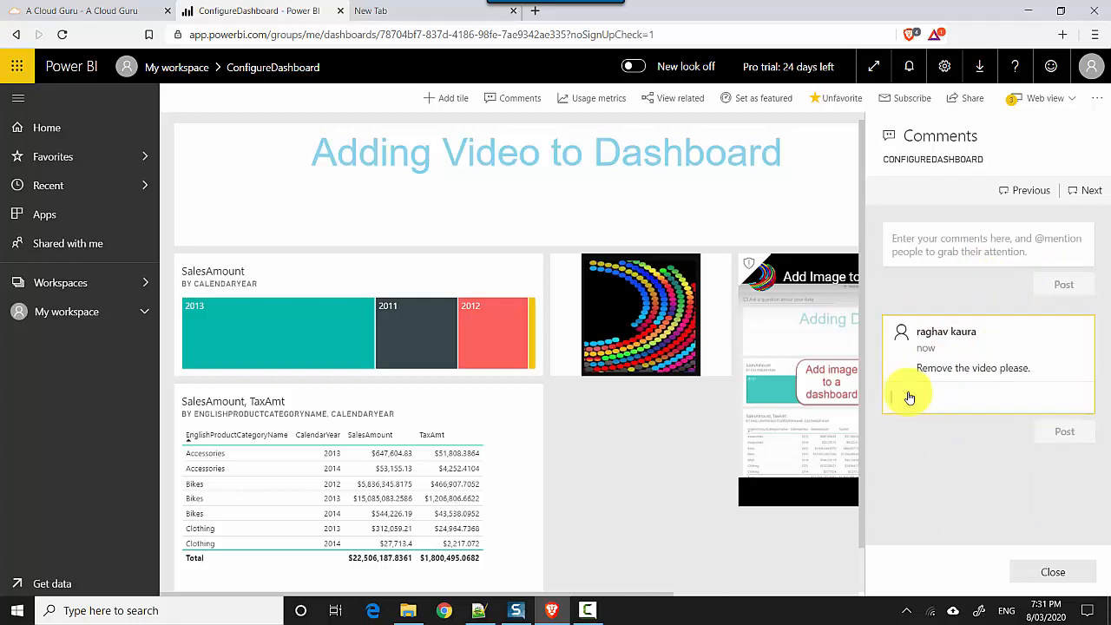
{"action": "type", "text": "The video"}
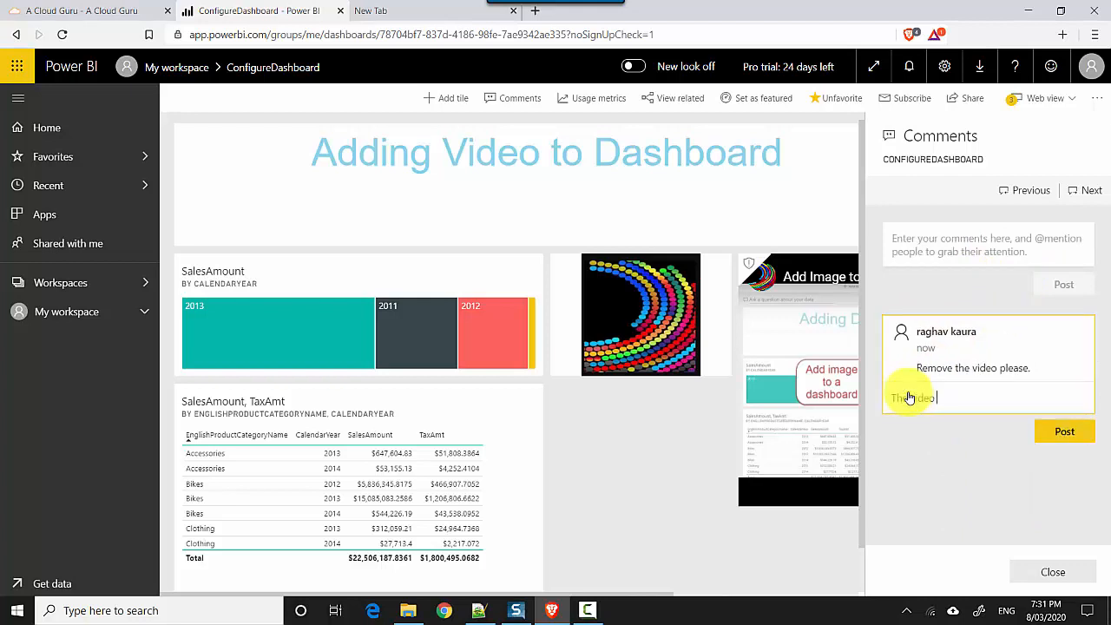
{"action": "type", "text": "lloks good"}
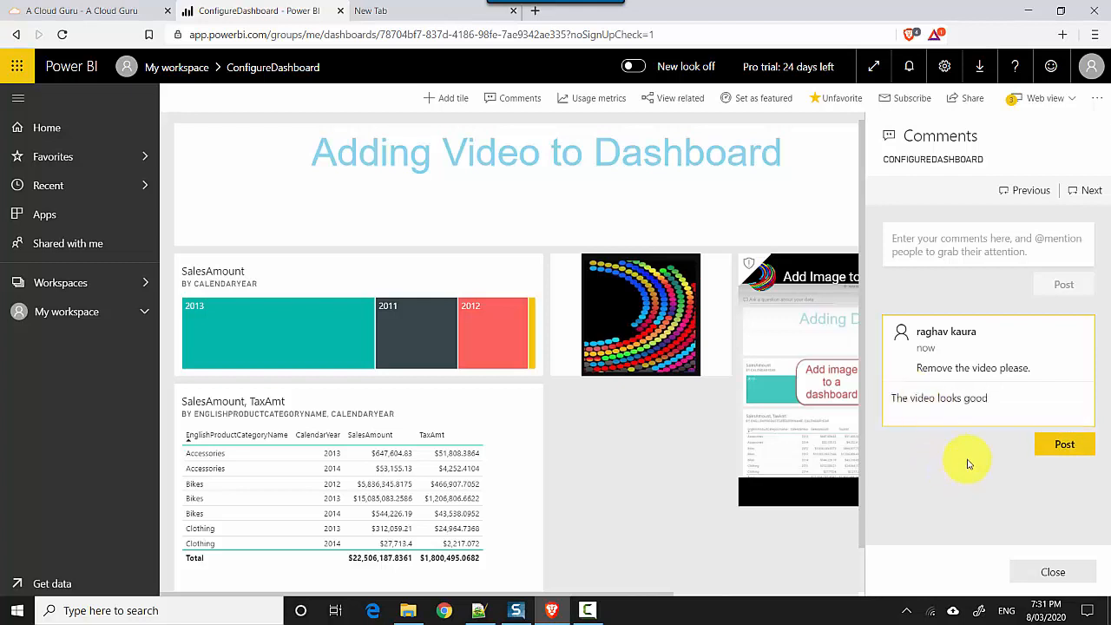
{"action": "left_click", "coordinate": [1063, 444]}
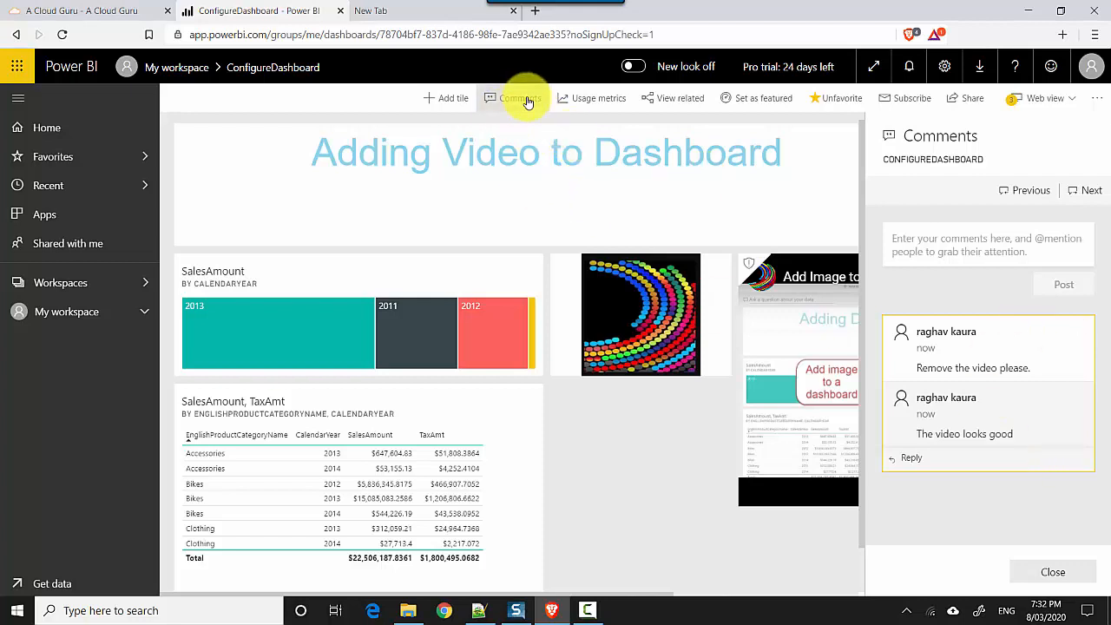
{"action": "mouse_move", "coordinate": [1073, 129]}
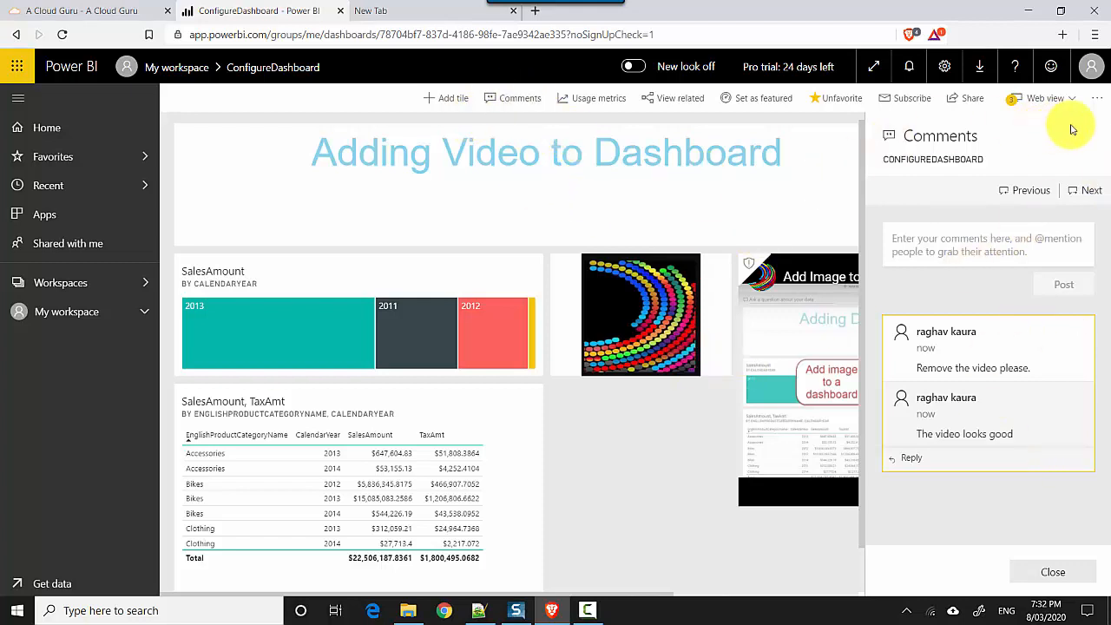
- Switch the Comments toggle off in the dashboard Settings and save
{"action": "left_click", "coordinate": [1094, 97]}
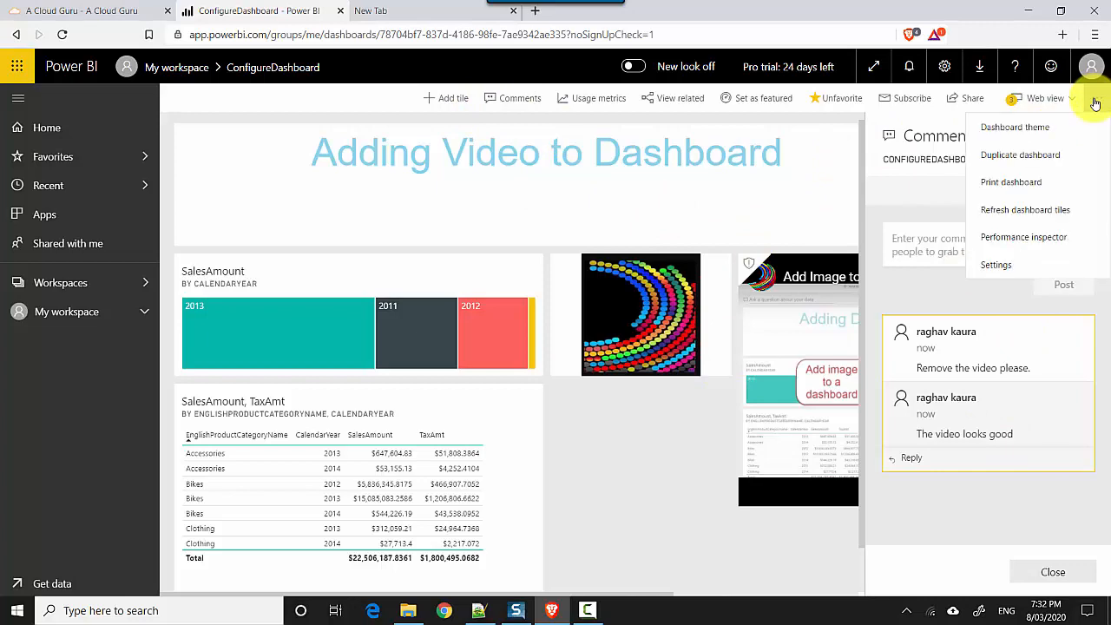
{"action": "left_click", "coordinate": [1007, 264]}
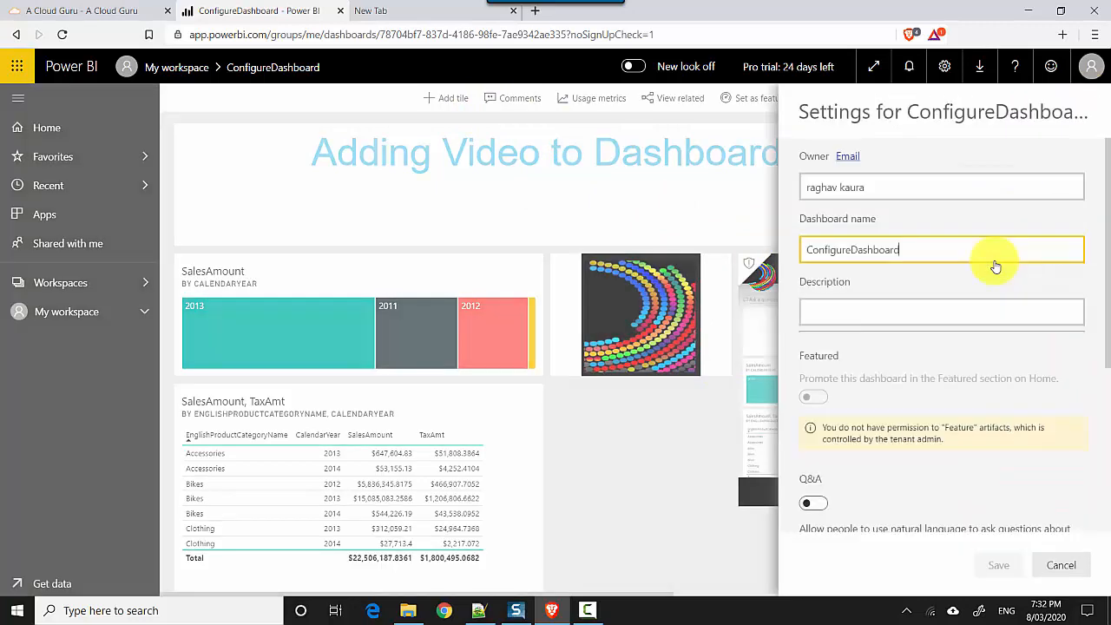
{"action": "scroll", "scroll_direction": "down", "scroll_amount": 3}
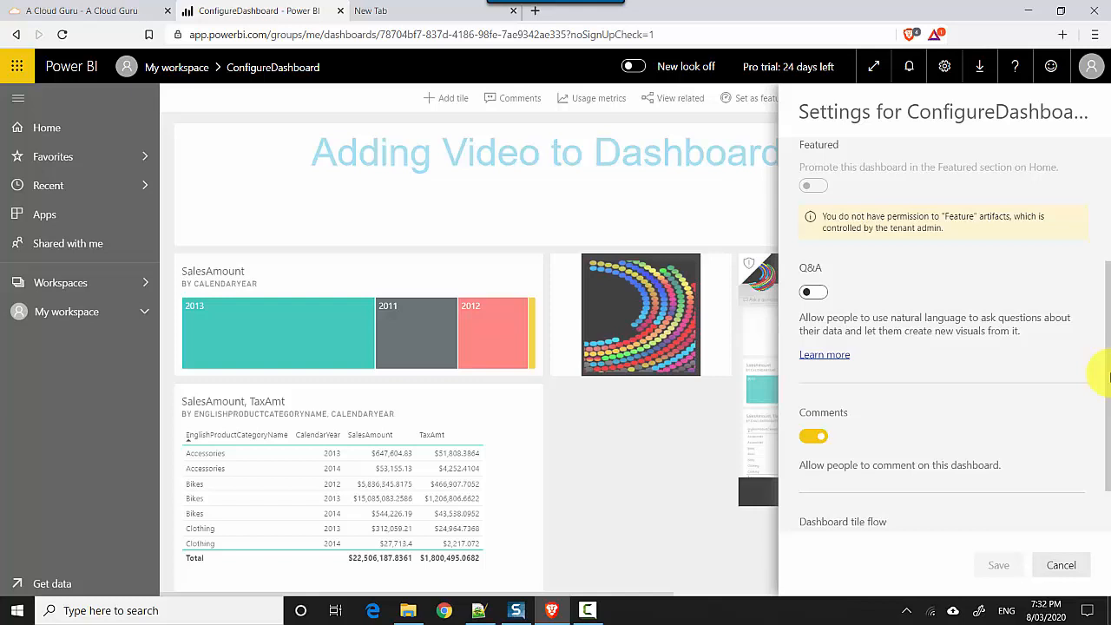
{"action": "scroll", "scroll_direction": "down", "scroll_amount": 3}
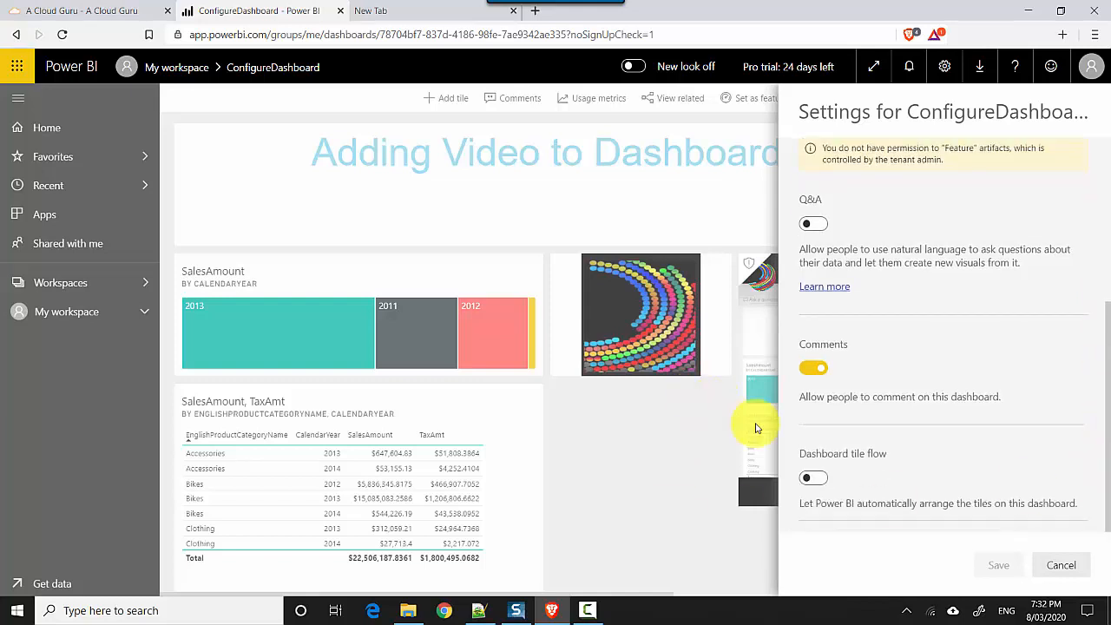
{"action": "left_click", "coordinate": [813, 368]}
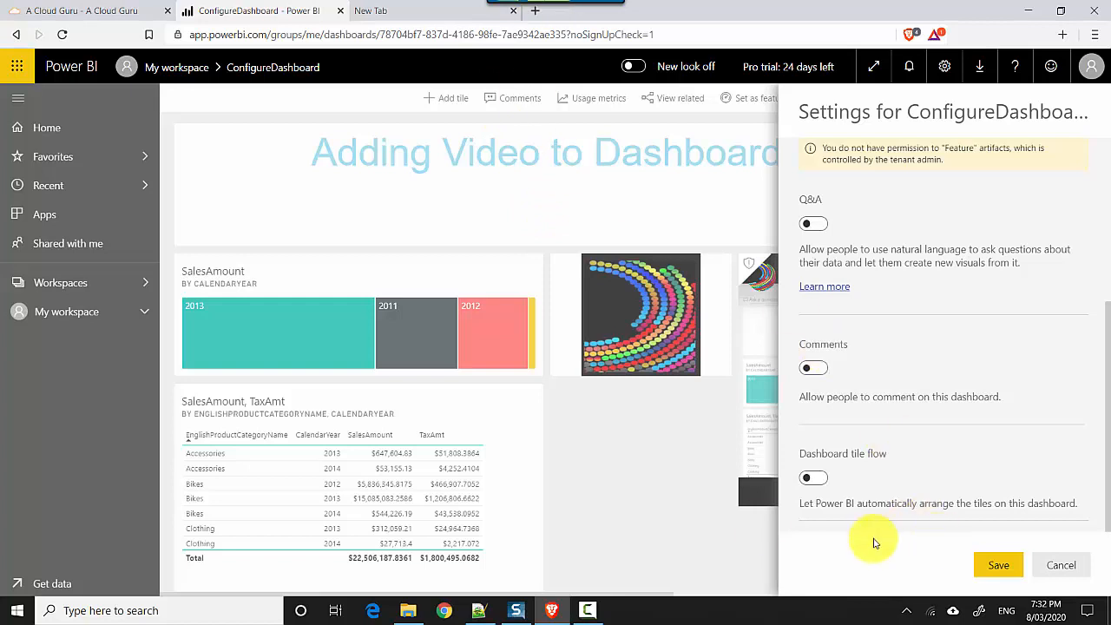
{"action": "mouse_move", "coordinate": [542, 108]}
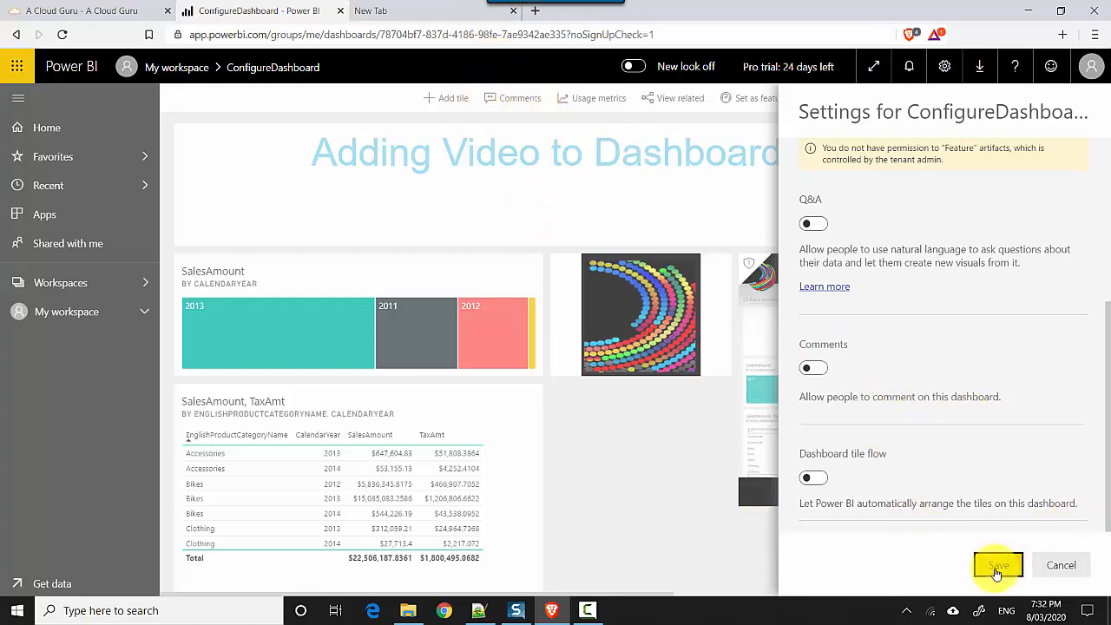
{"action": "left_click", "coordinate": [998, 564]}
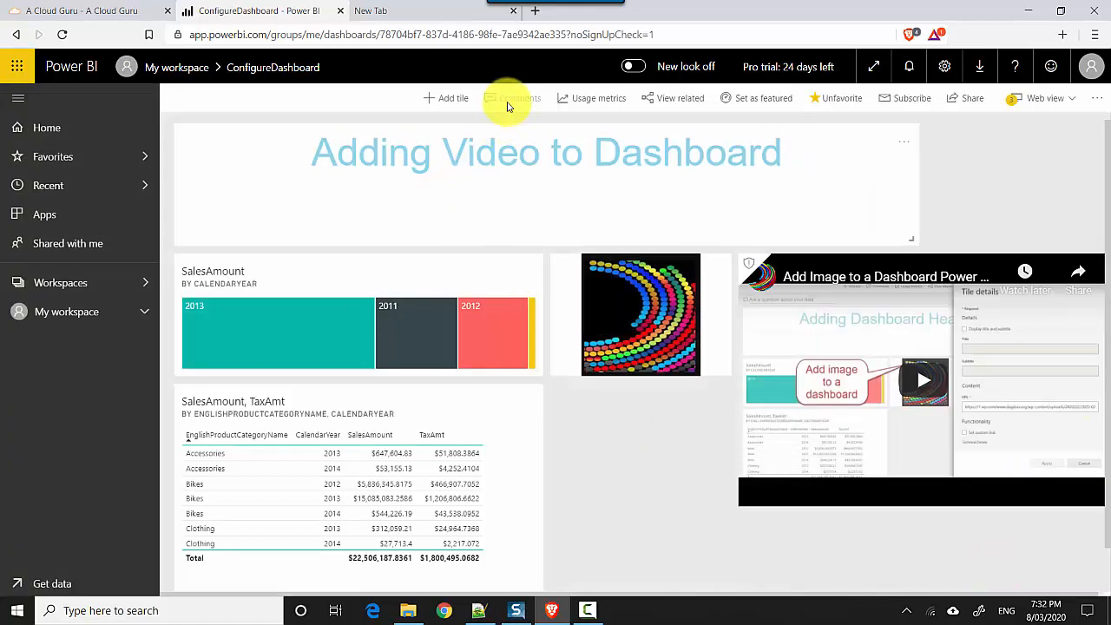
{"action": "mouse_move", "coordinate": [1106, 125]}
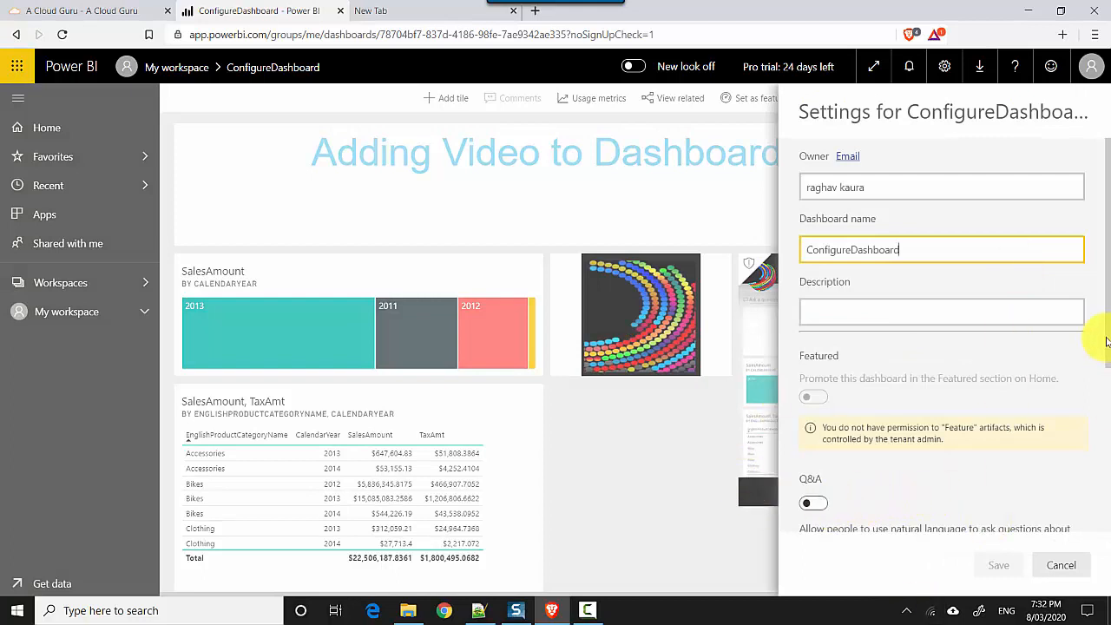
- Switch the Comments toggle back on and reopen the pane showing both earlier comments
{"action": "scroll", "scroll_direction": "down", "scroll_amount": 3}
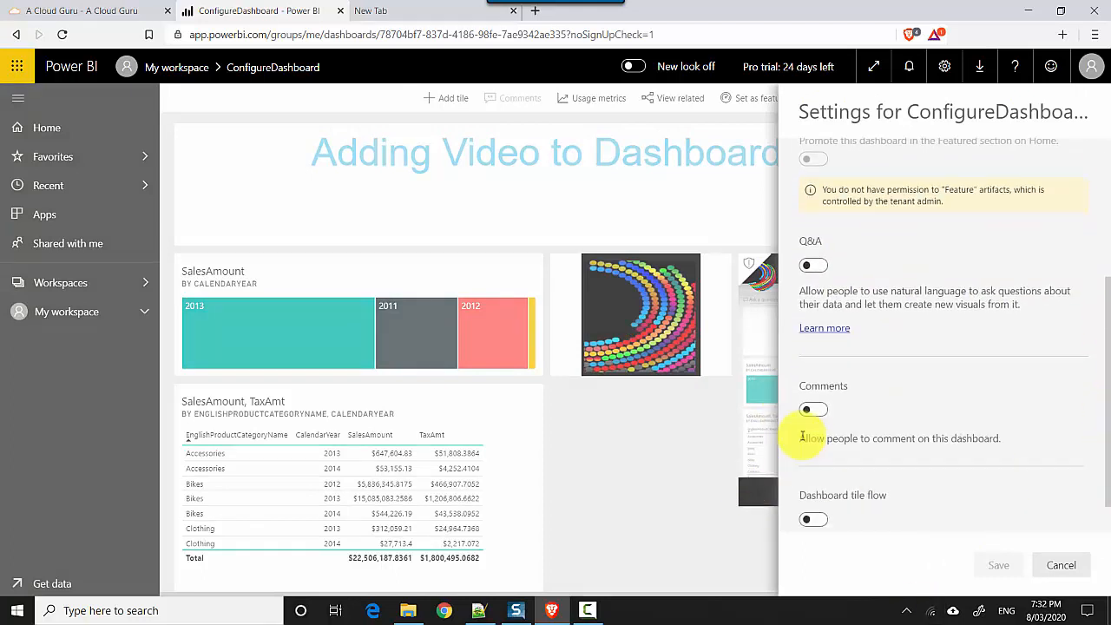
{"action": "left_click", "coordinate": [1060, 565]}
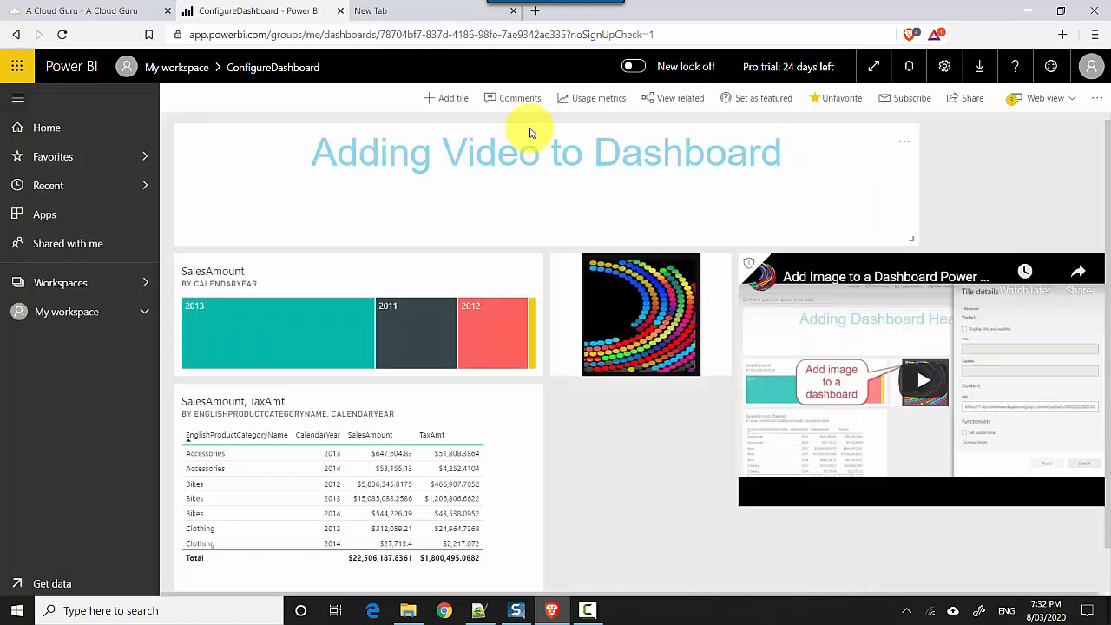
{"action": "left_click", "coordinate": [519, 97]}
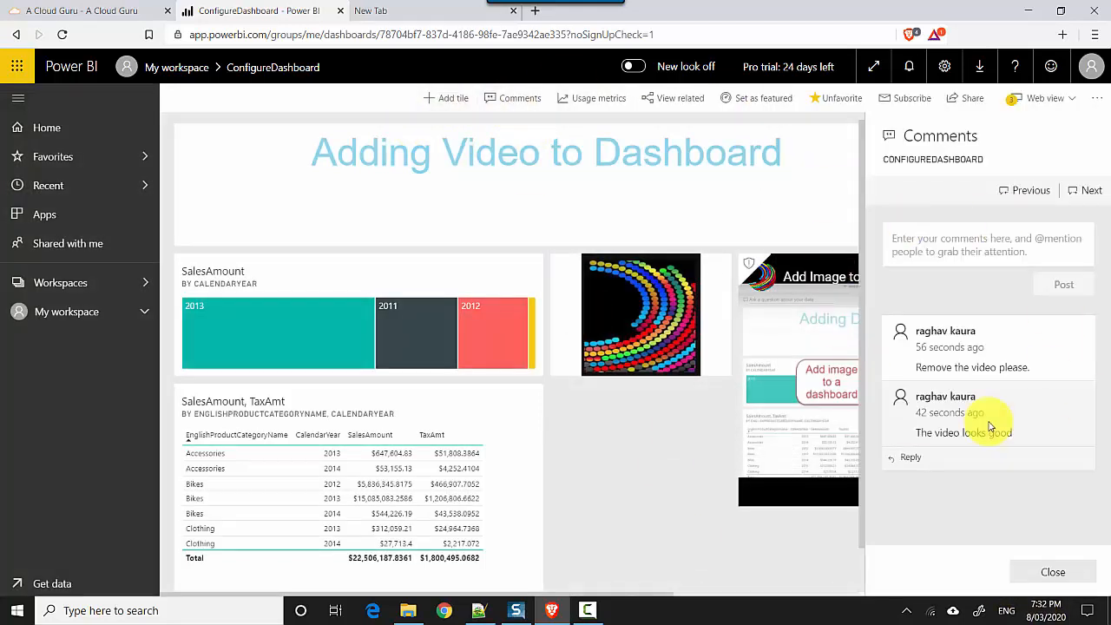